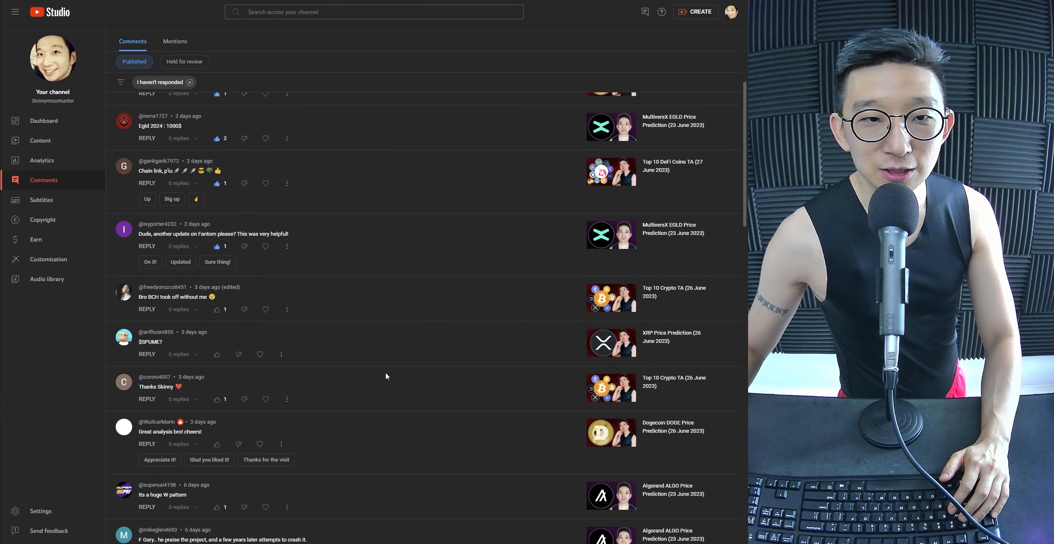
{"action": "mouse_move", "coordinate": [265, 333]}
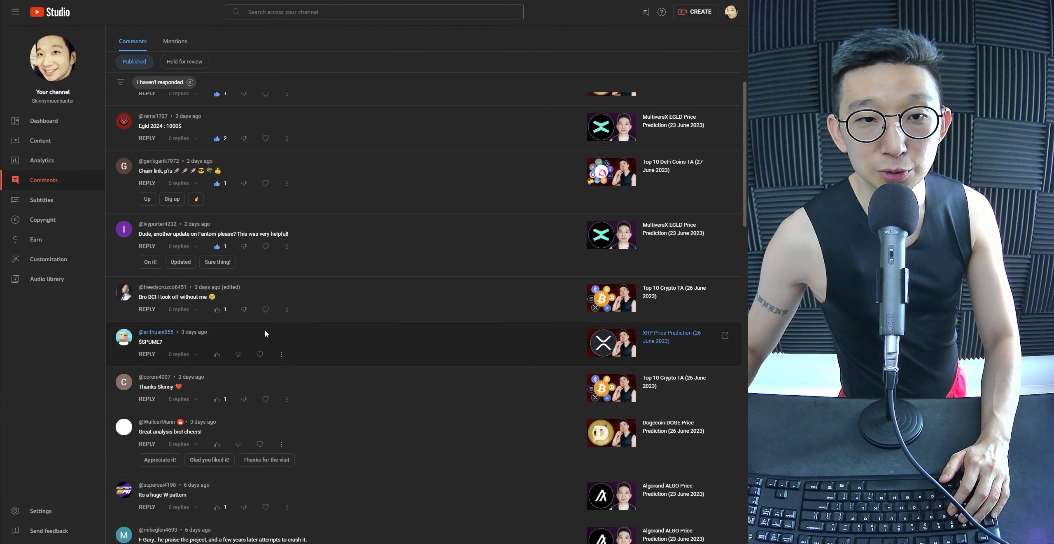
{"action": "mouse_move", "coordinate": [217, 308]}
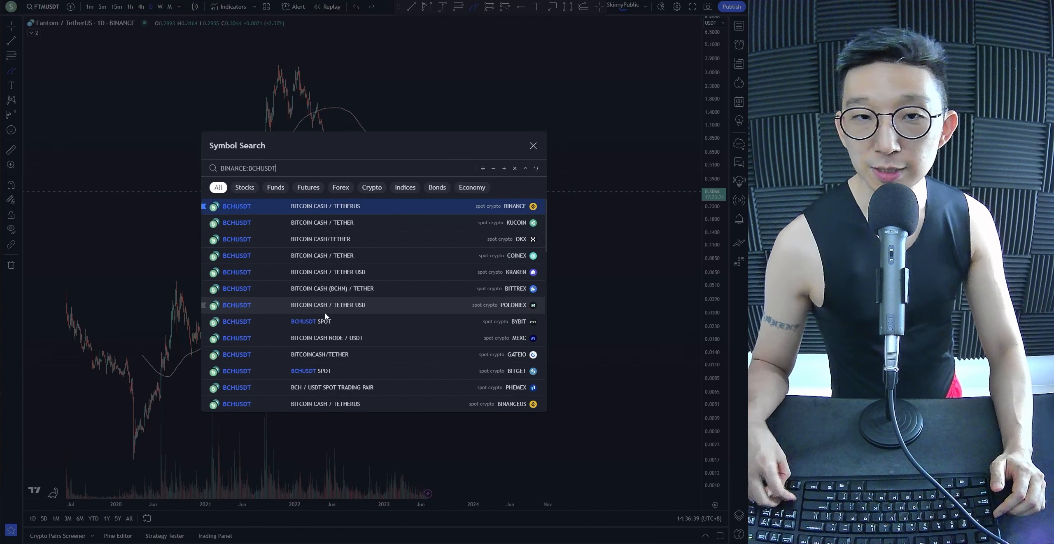
- Switch the chart to the Binance Bitcoin Cash / TetherUS (BCHUSDT) daily symbol
{"action": "left_click", "coordinate": [370, 206]}
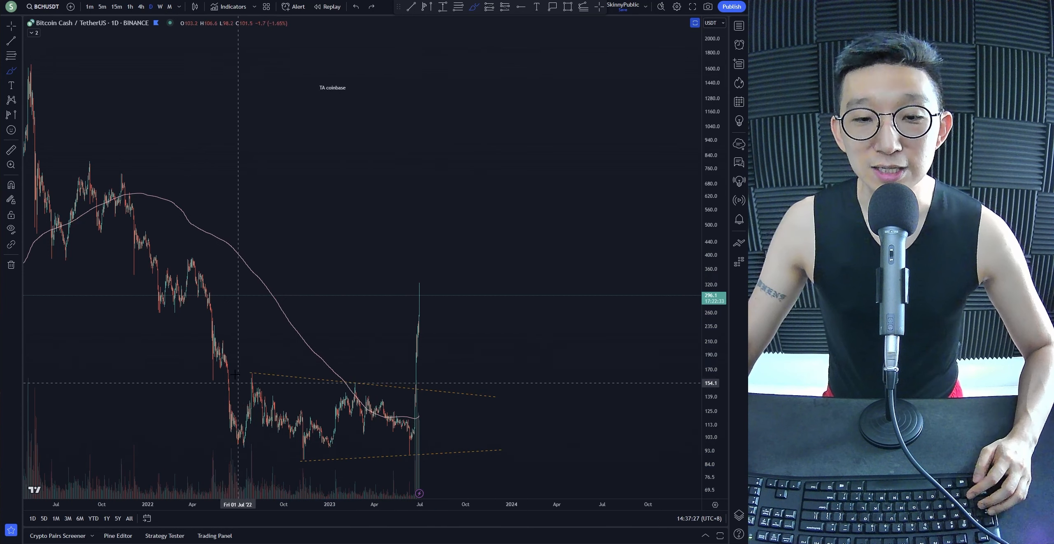
{"action": "mouse_move", "coordinate": [422, 411]}
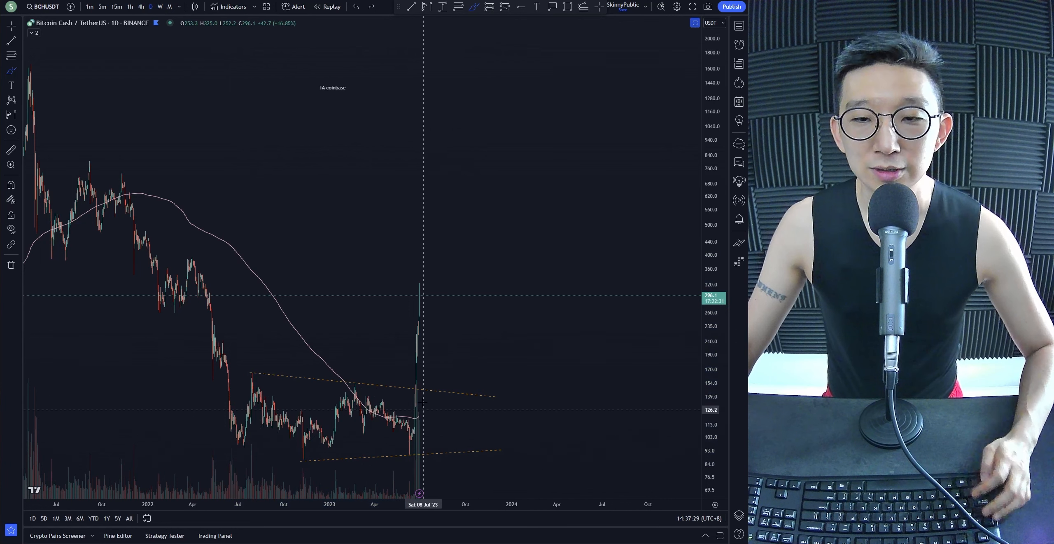
- Sketch a rising zigzag rally path with freehand arrows marking the pullbacks
{"action": "left_click", "coordinate": [417, 396]}
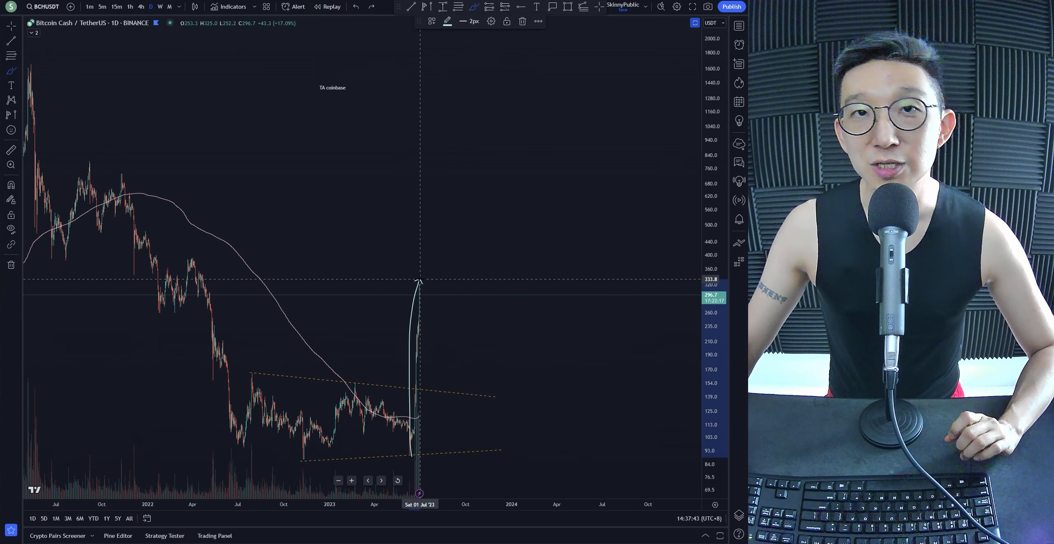
{"action": "mouse_move", "coordinate": [317, 289]}
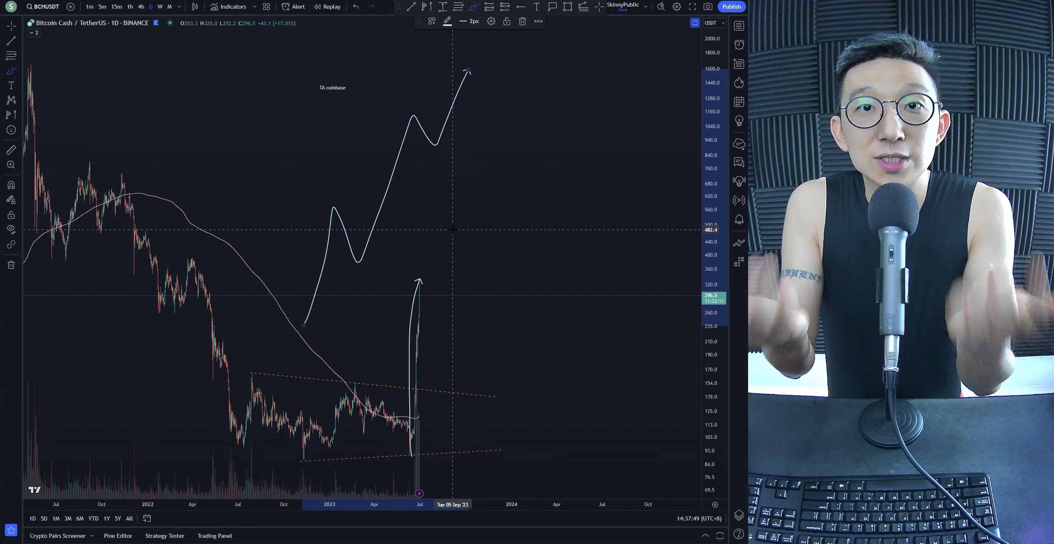
{"action": "mouse_move", "coordinate": [375, 281]}
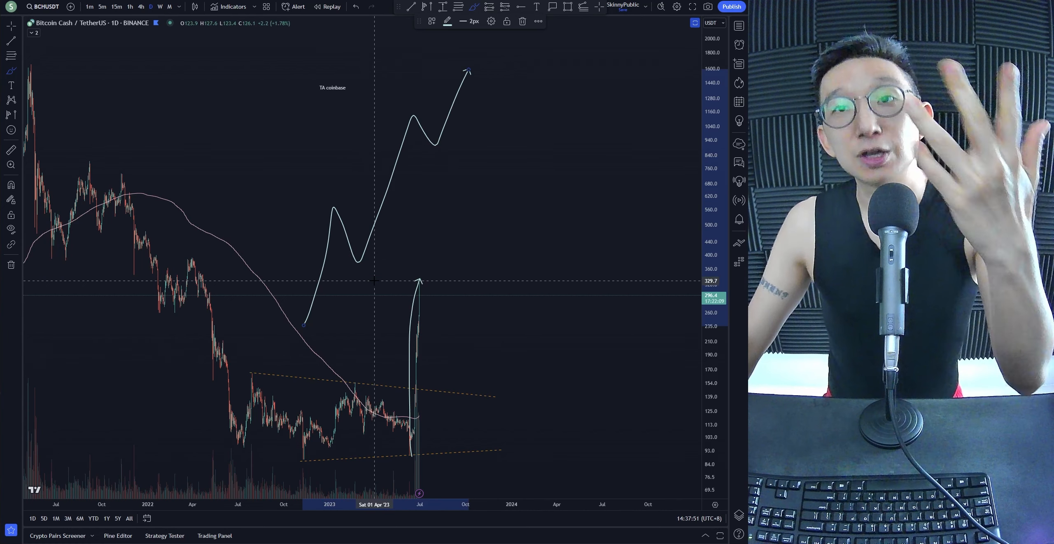
{"action": "mouse_move", "coordinate": [326, 312]}
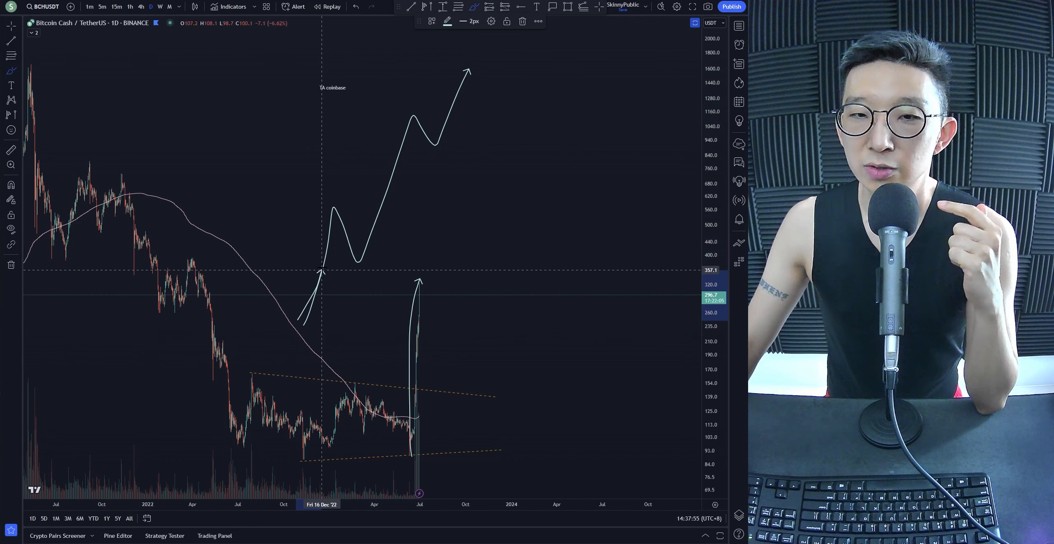
{"action": "mouse_move", "coordinate": [331, 213]}
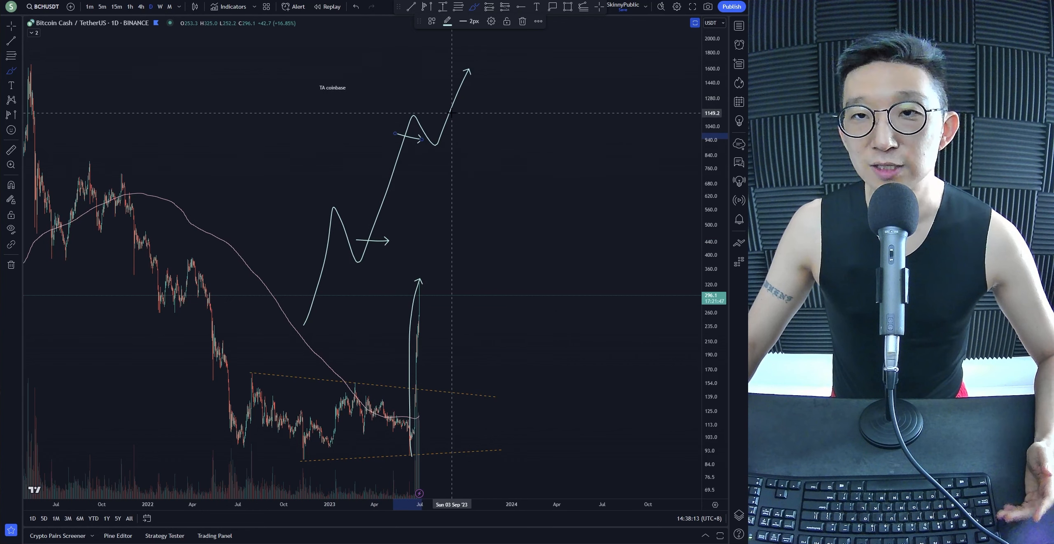
{"action": "mouse_move", "coordinate": [383, 233]}
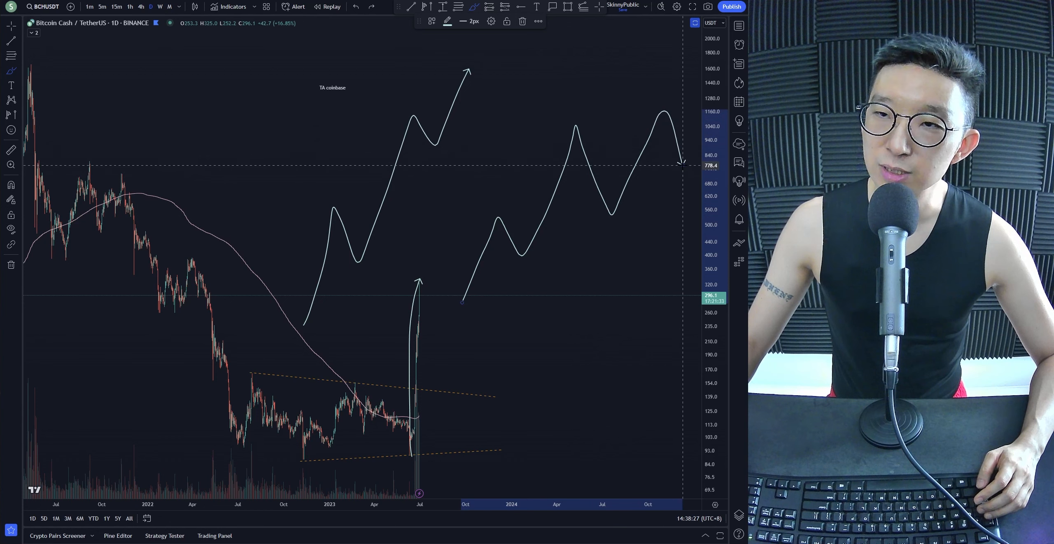
{"action": "mouse_move", "coordinate": [597, 176]}
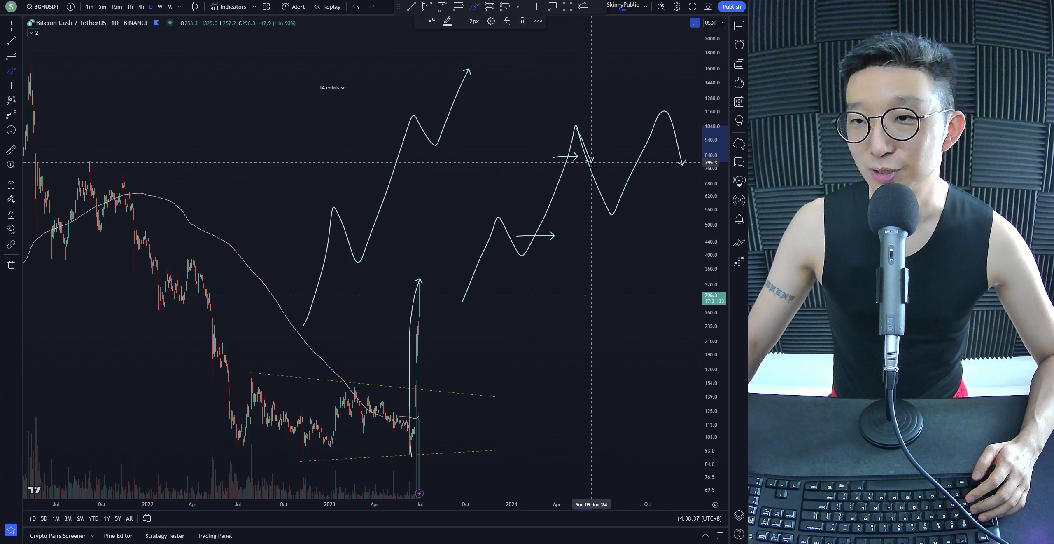
{"action": "mouse_move", "coordinate": [514, 221]}
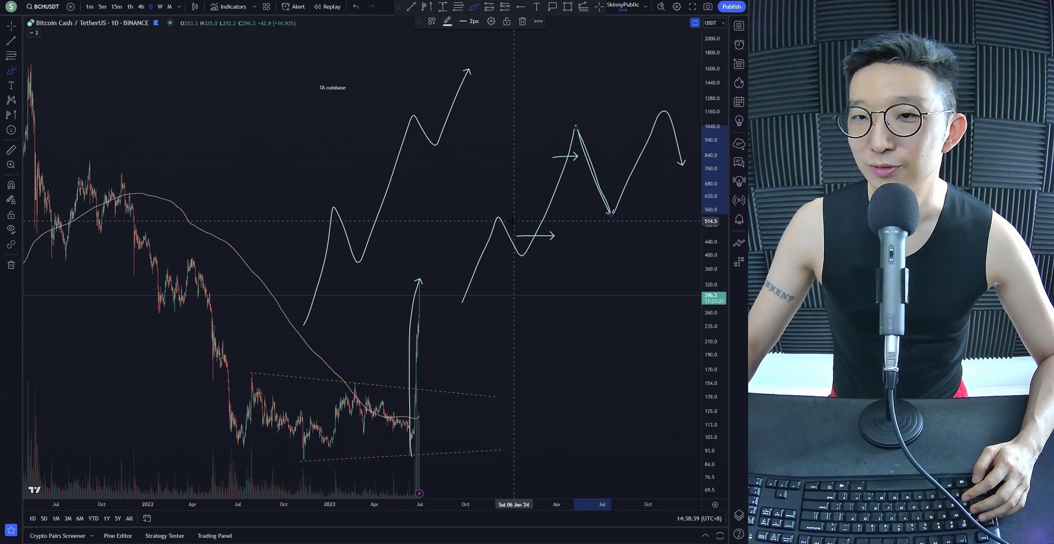
{"action": "mouse_move", "coordinate": [498, 220]}
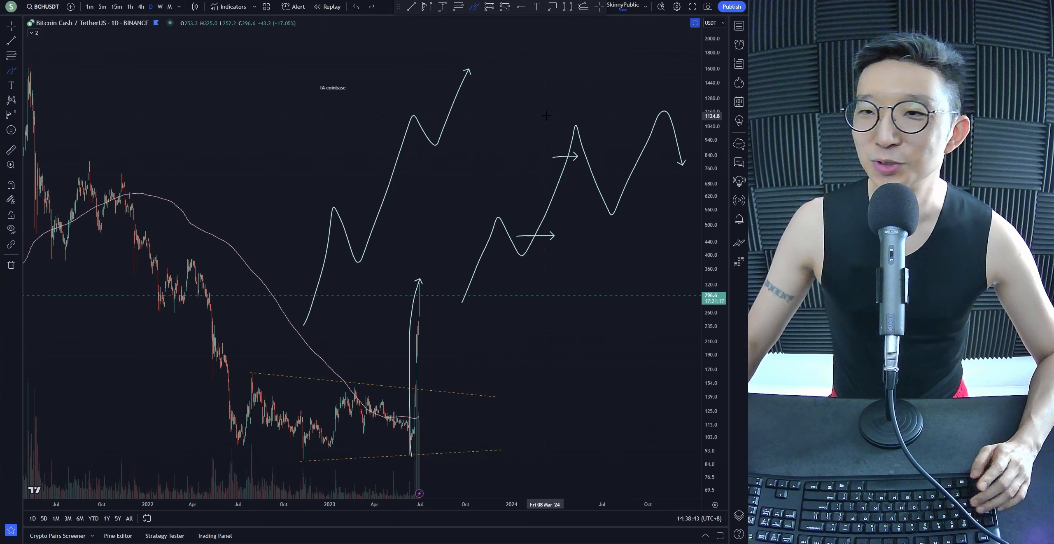
{"action": "mouse_move", "coordinate": [613, 211]}
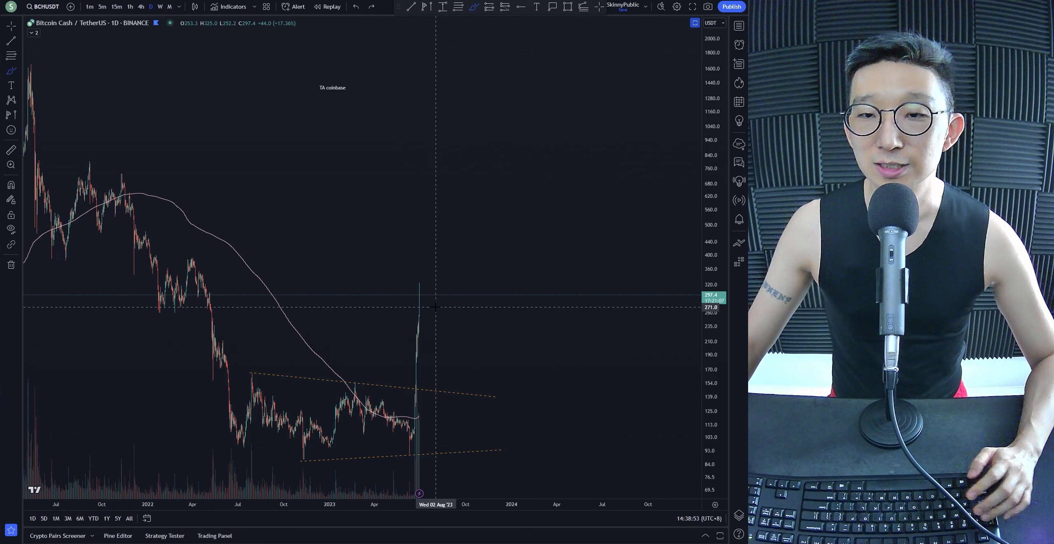
{"action": "mouse_move", "coordinate": [463, 238]}
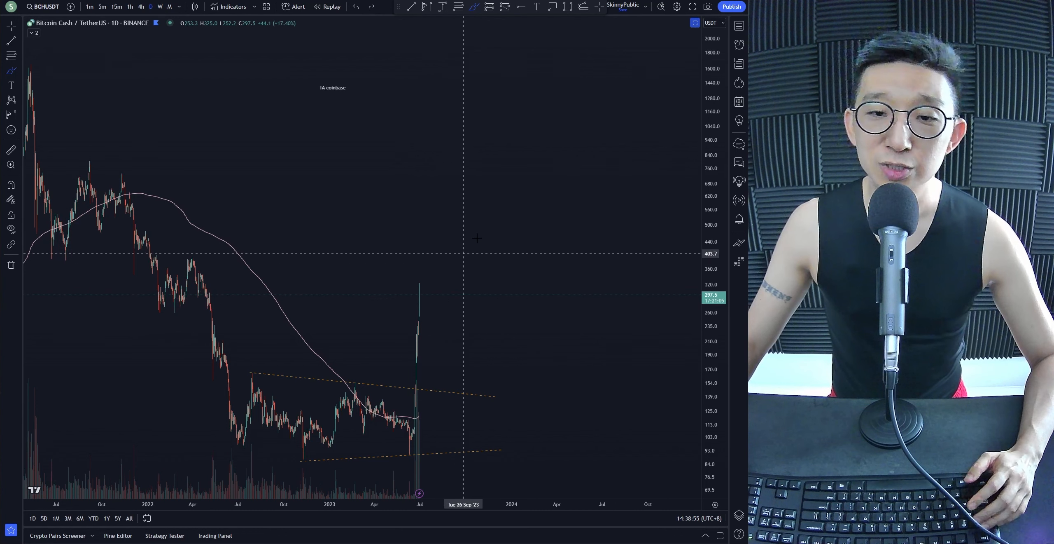
- Draw a freehand curve dipping to about 200 then rallying toward roughly 940
{"action": "left_click_drag", "start_coordinate": [420, 296], "coordinate": [486, 234]}
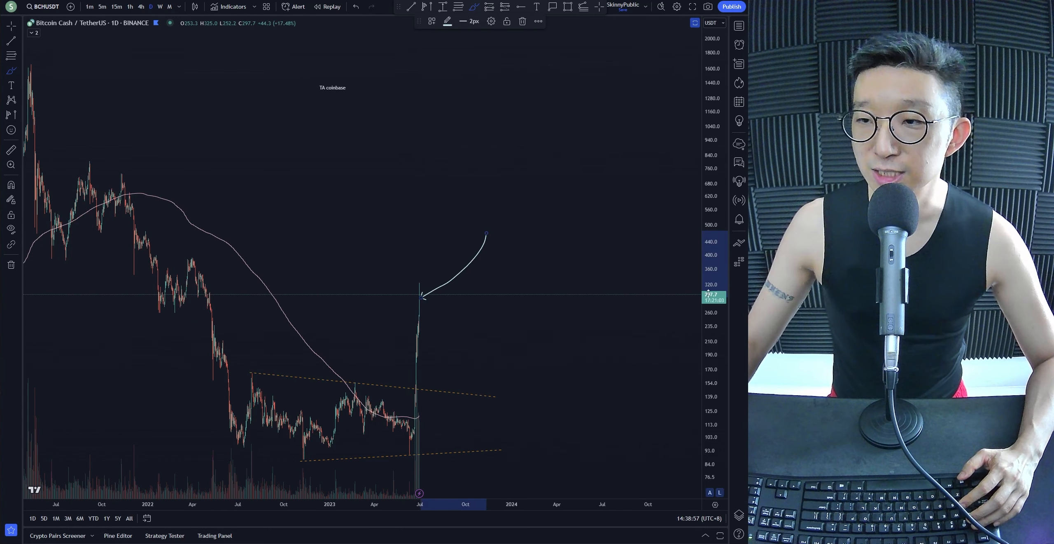
{"action": "mouse_move", "coordinate": [437, 297]}
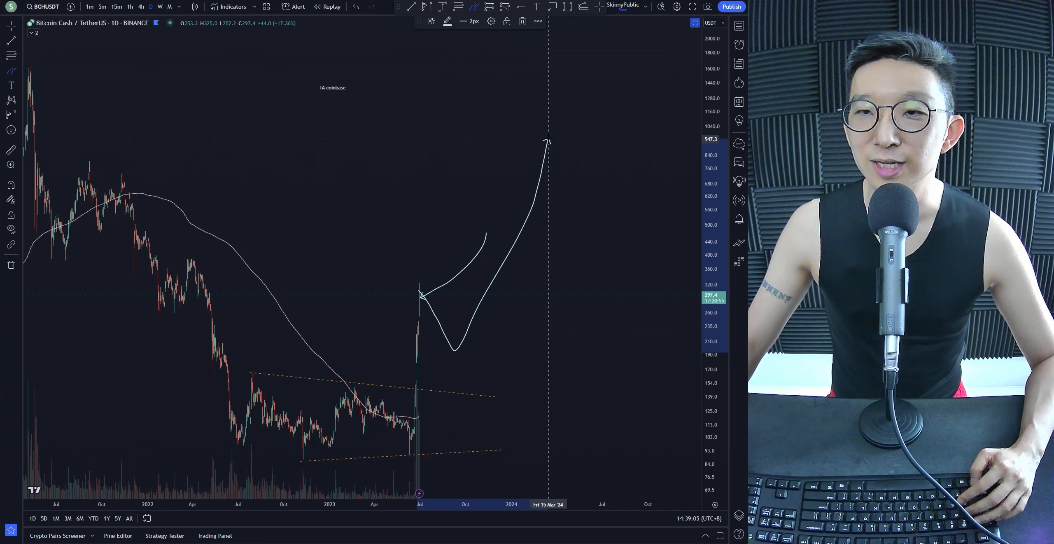
{"action": "mouse_move", "coordinate": [470, 342]}
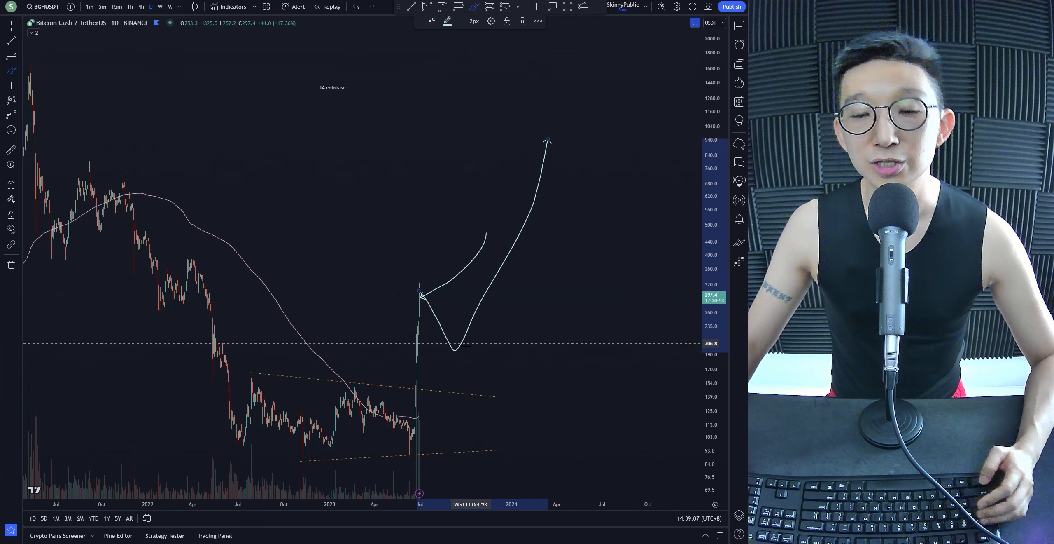
{"action": "mouse_move", "coordinate": [438, 361]}
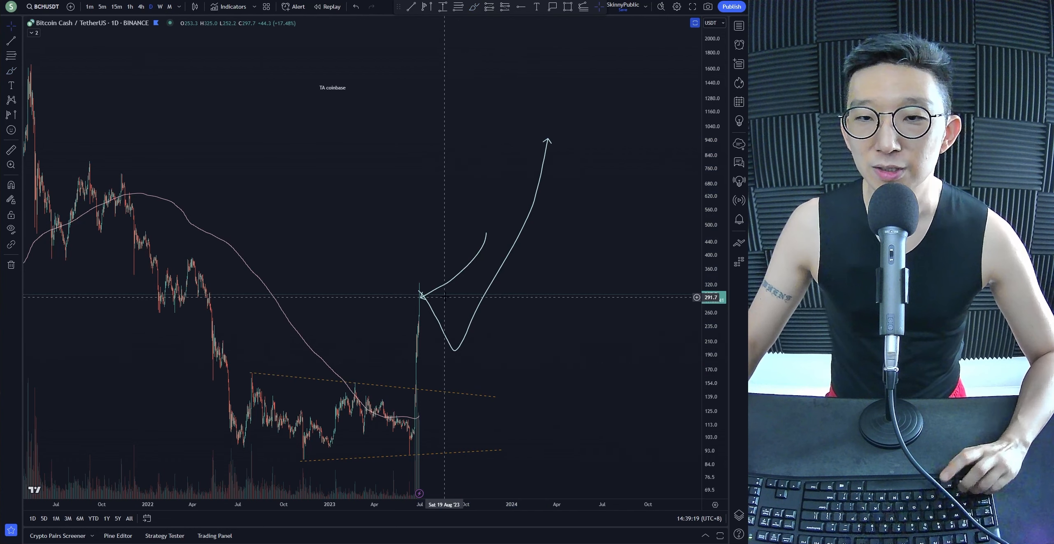
{"action": "mouse_move", "coordinate": [449, 297]}
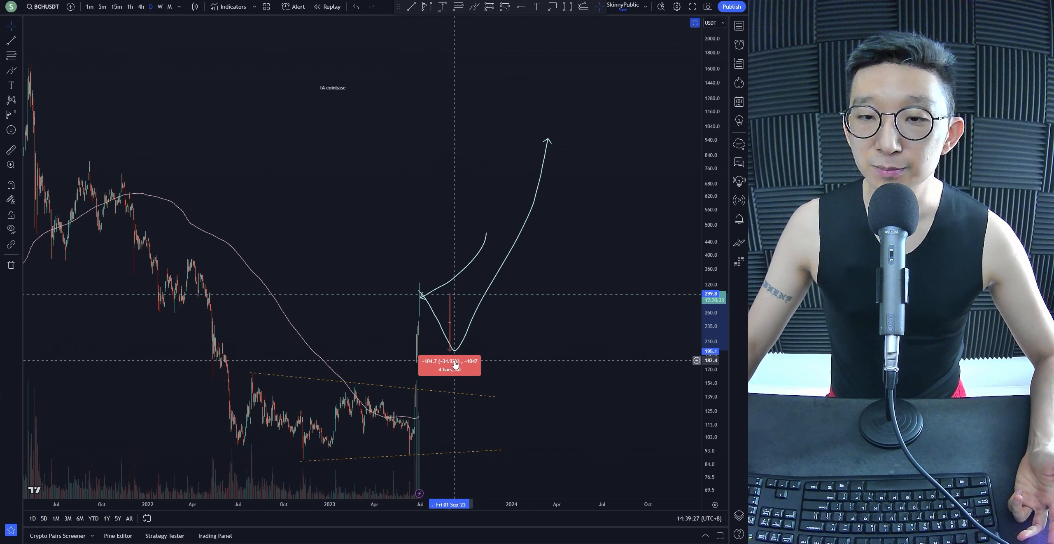
{"action": "mouse_move", "coordinate": [435, 304]}
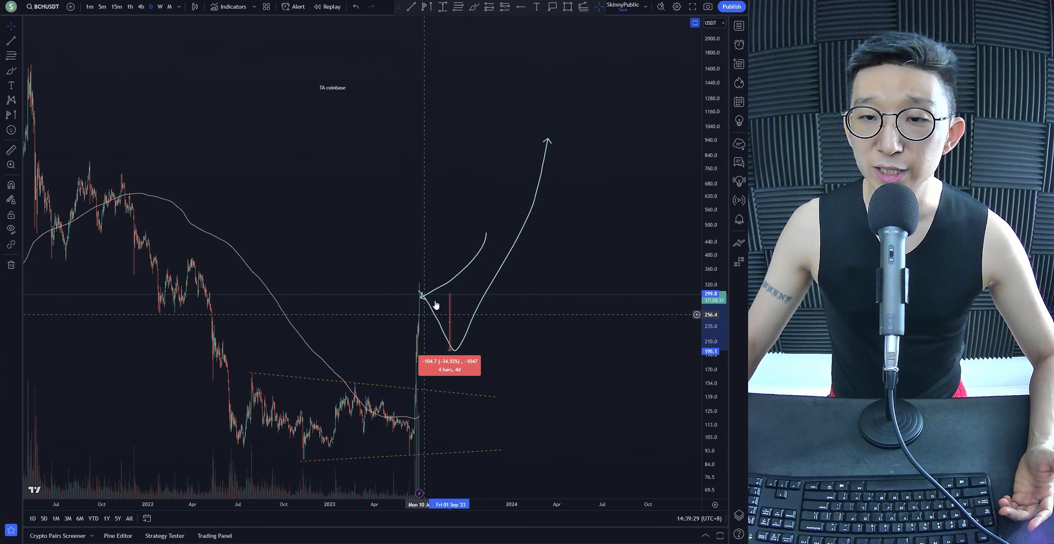
{"action": "mouse_move", "coordinate": [444, 298]}
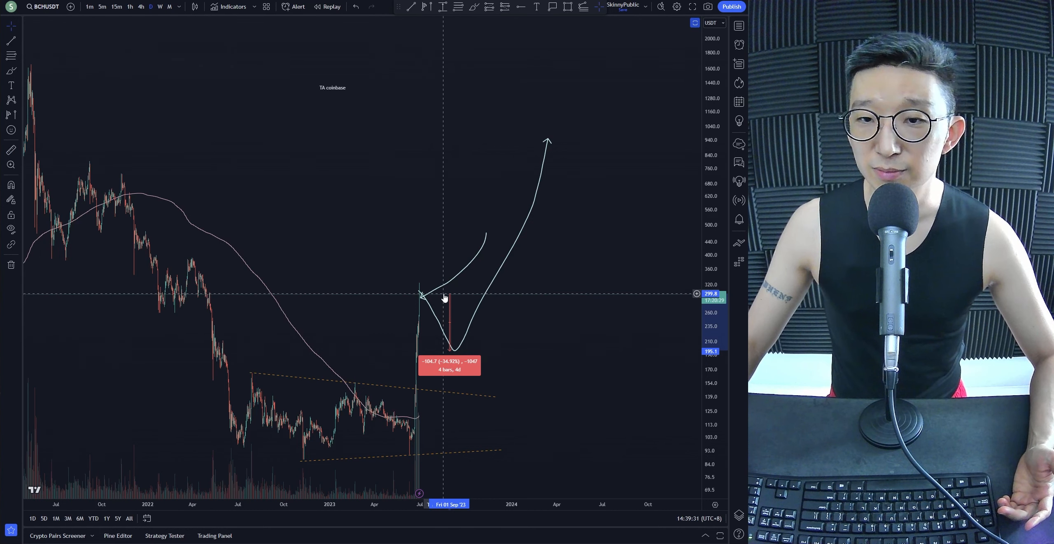
{"action": "mouse_move", "coordinate": [441, 356]}
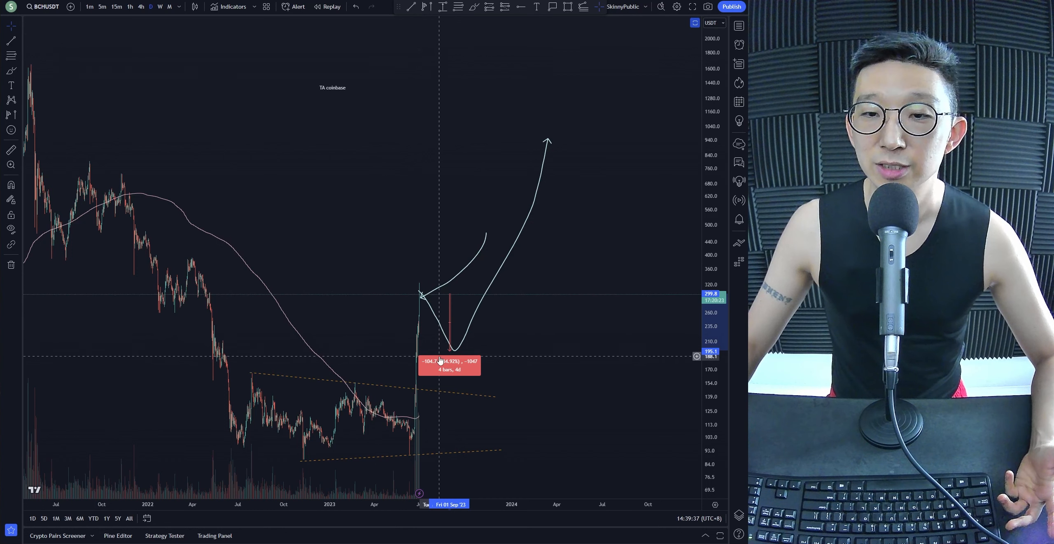
{"action": "mouse_move", "coordinate": [448, 298]}
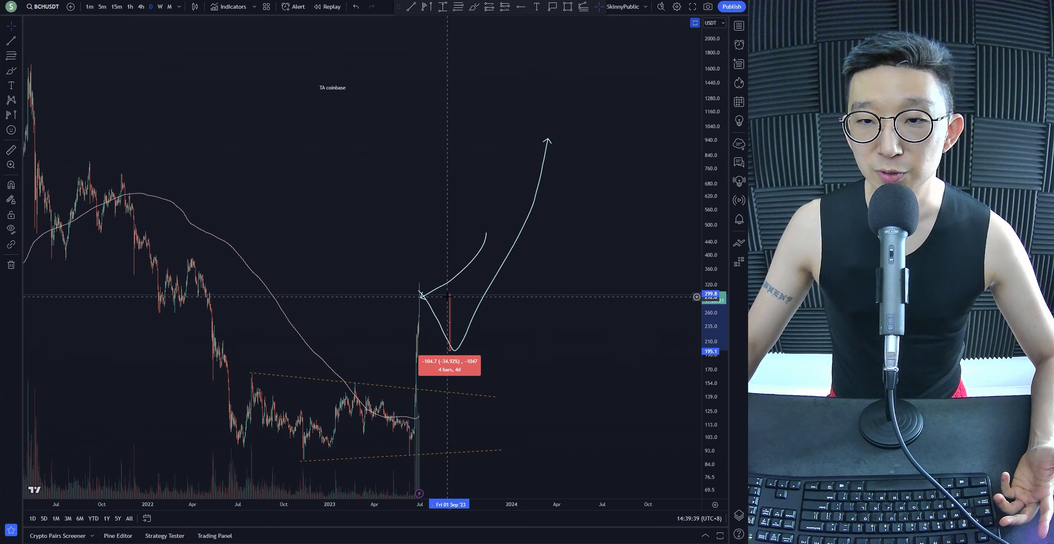